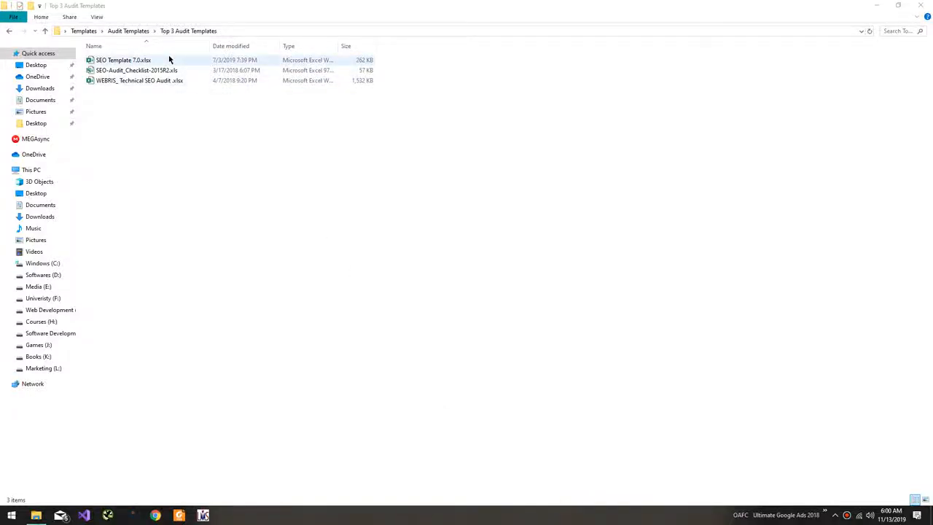
Step: Open SEO Template 7.0.xlsx from the Top 3 Audit Templates folder in Excel
double_click(122, 60)
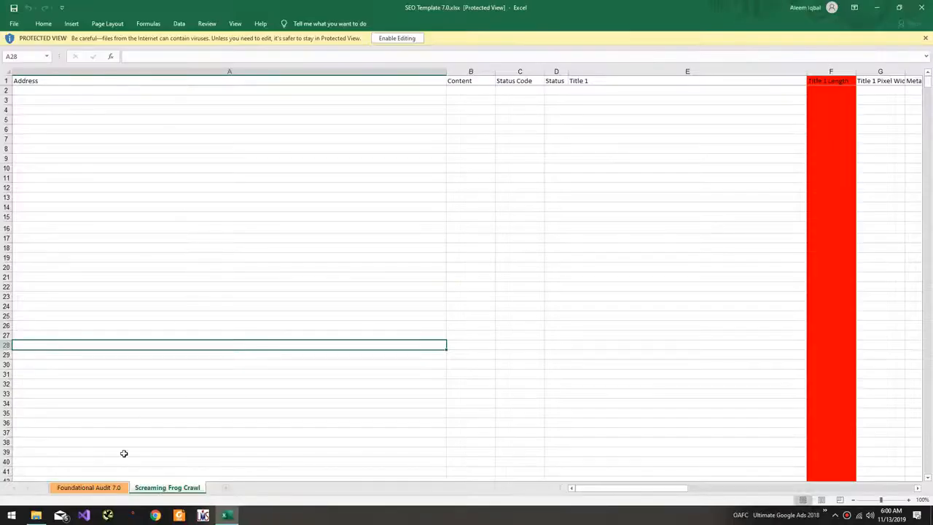
Step: Show the Foundational Audit 7.0 sheet and browse its on-page checklist
left_click(87, 487)
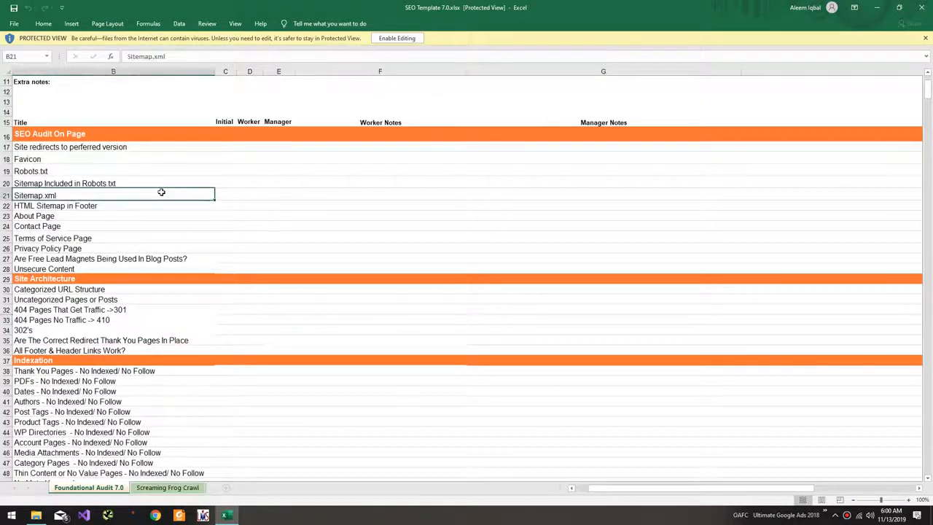
scroll("down", 3)
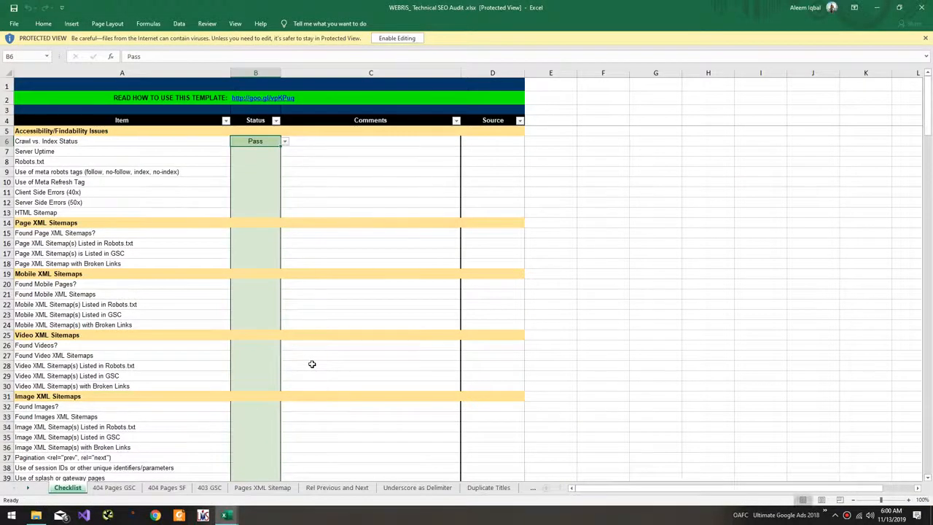
Step: Scroll through the Checklist's headings, video, social, Search Console and page speed sections, then back up
scroll("down", 3)
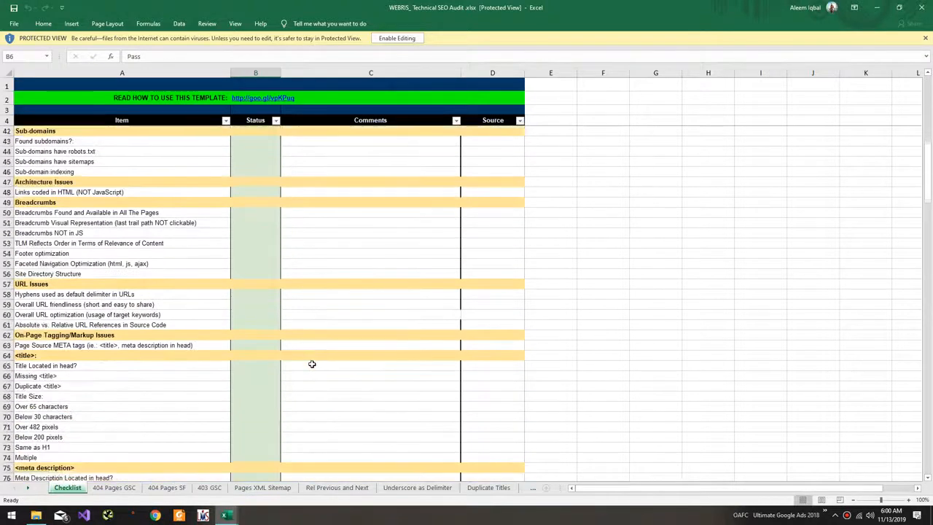
scroll("down", 3)
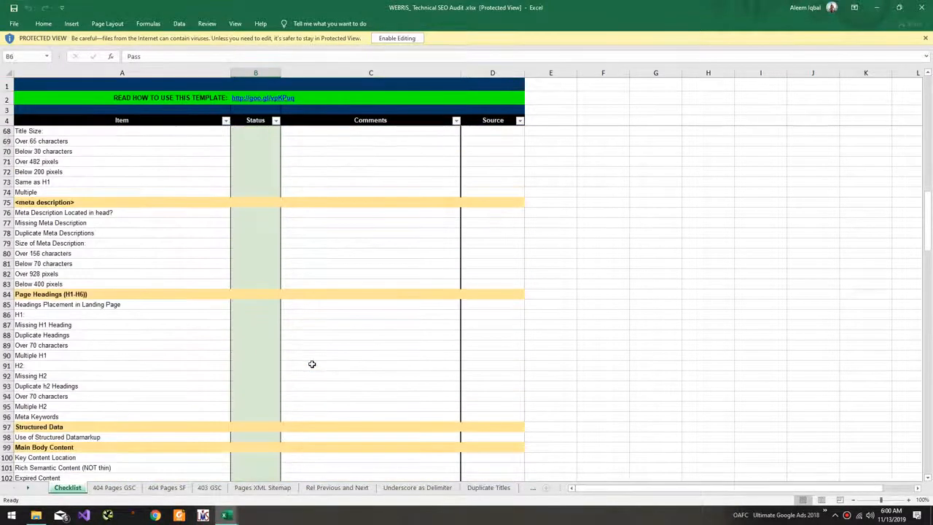
scroll("down", 3)
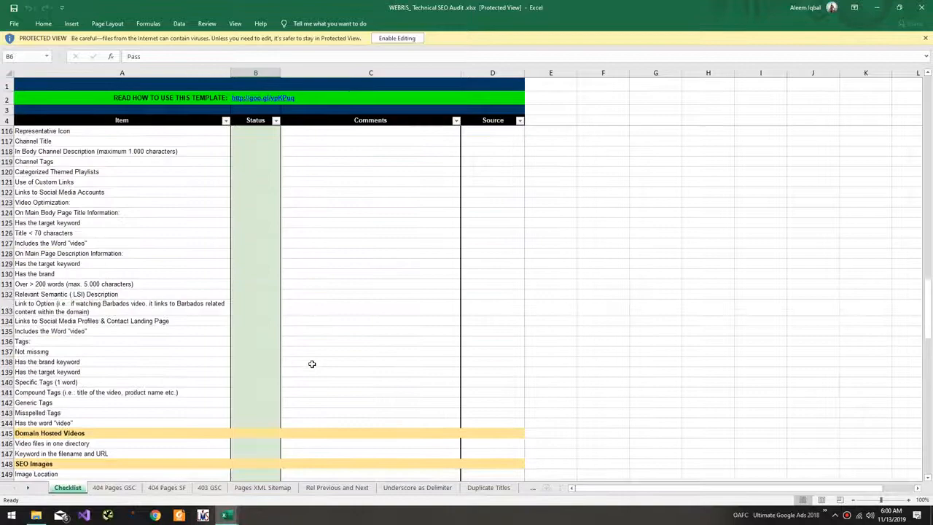
scroll("down", 3)
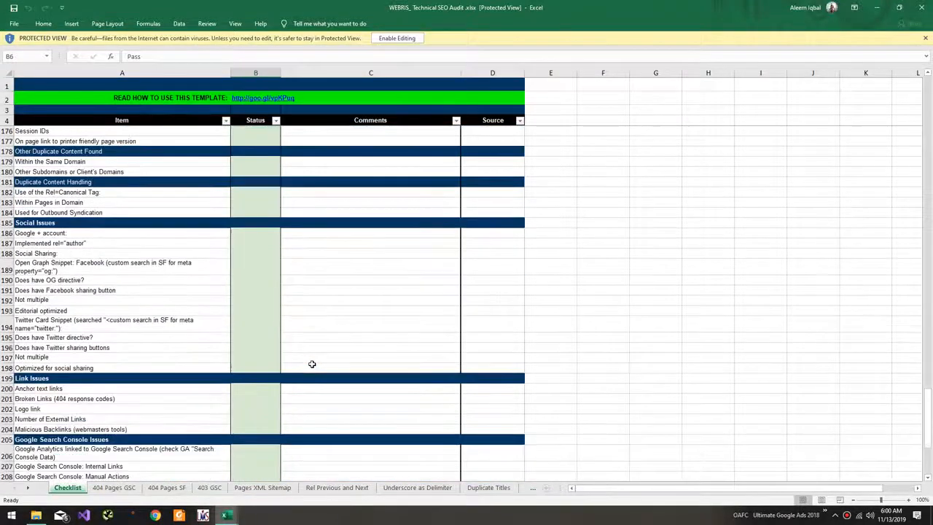
scroll("down", 3)
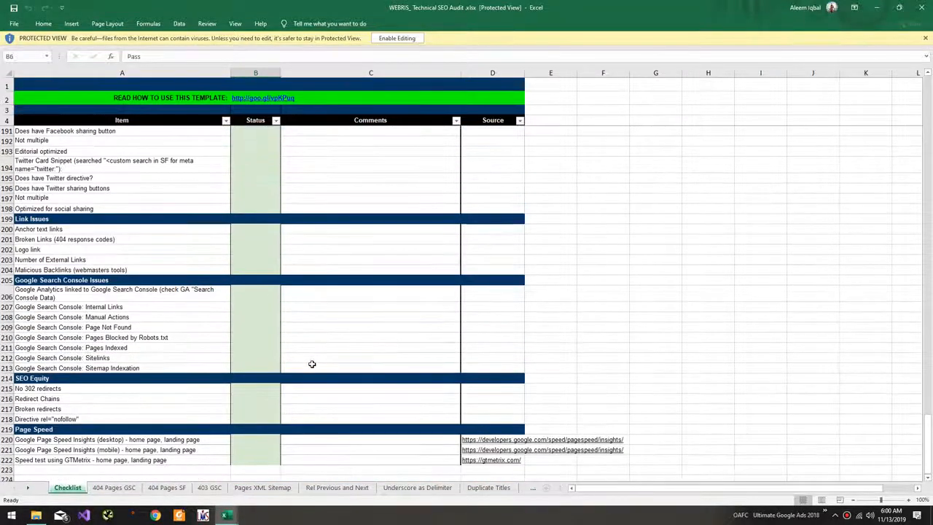
scroll("up", 3)
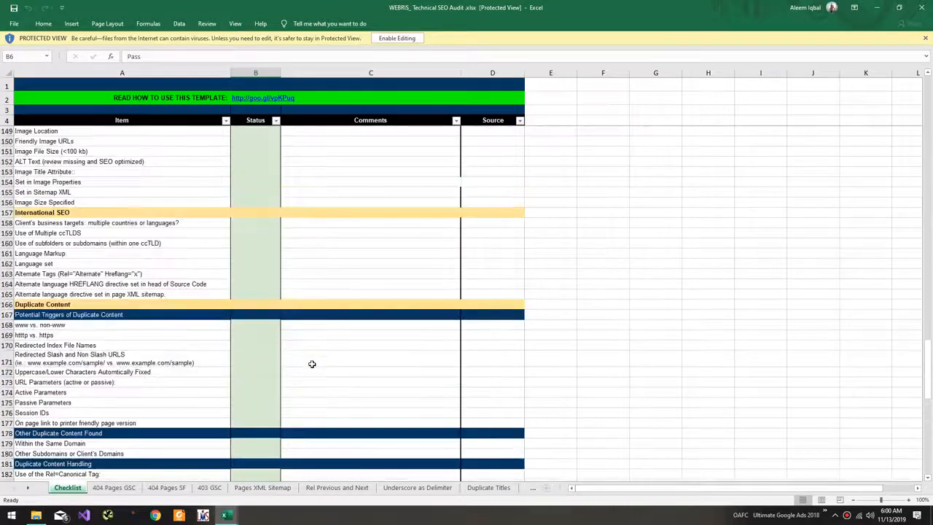
scroll("up", 3)
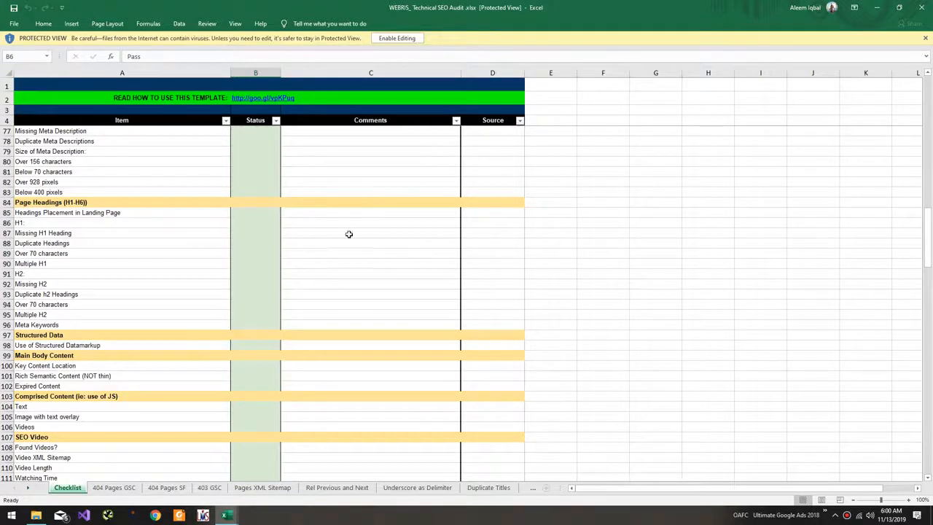
mouse_move(224, 516)
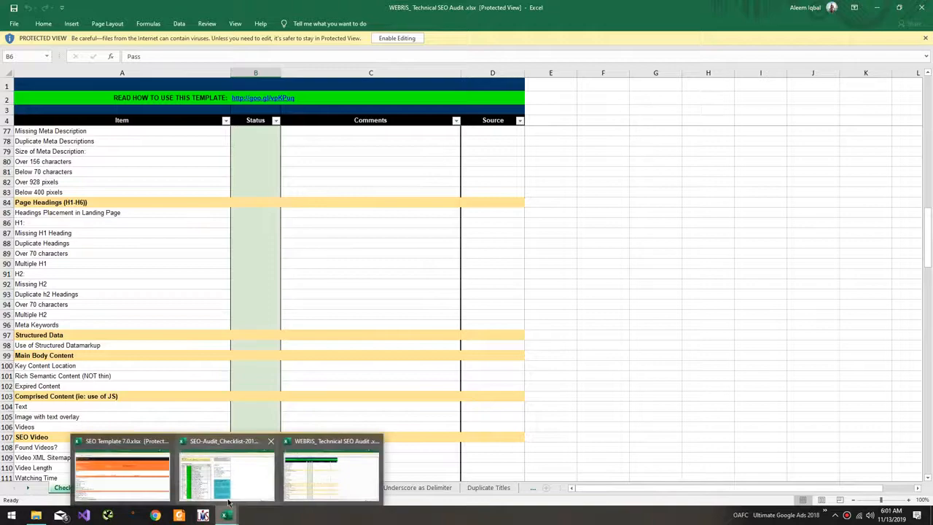
Step: Review Sheet1 of SEO_Audit_Checklist-2015, then return to the WEBRIS Technical SEO Audit checklist
left_click(123, 474)
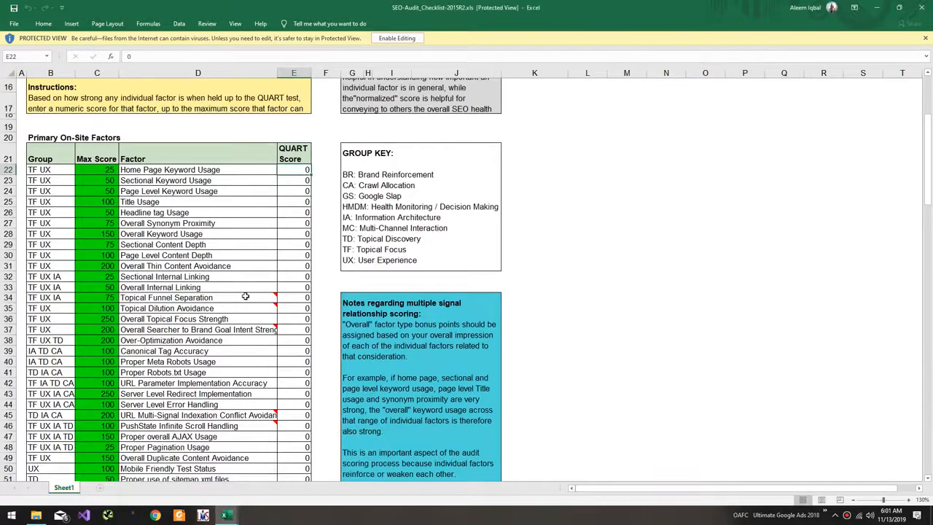
scroll("down", 3)
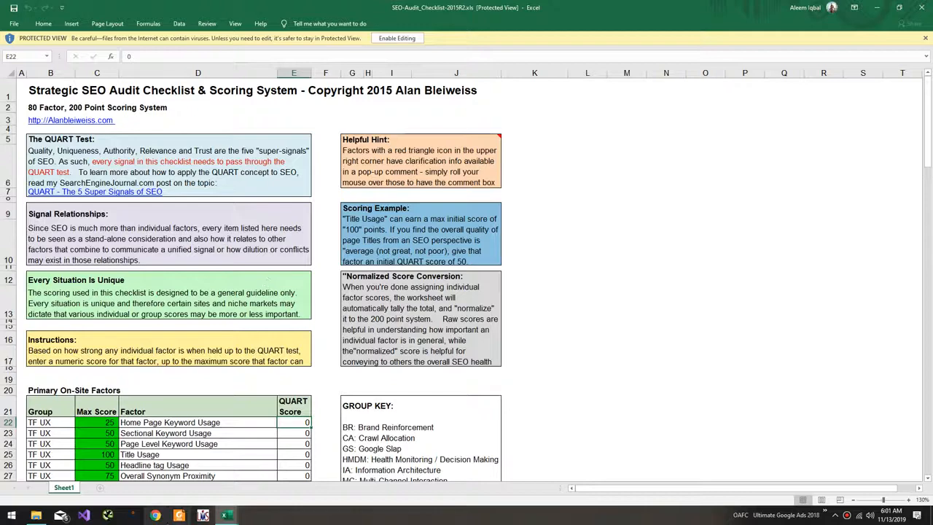
left_click(155, 516)
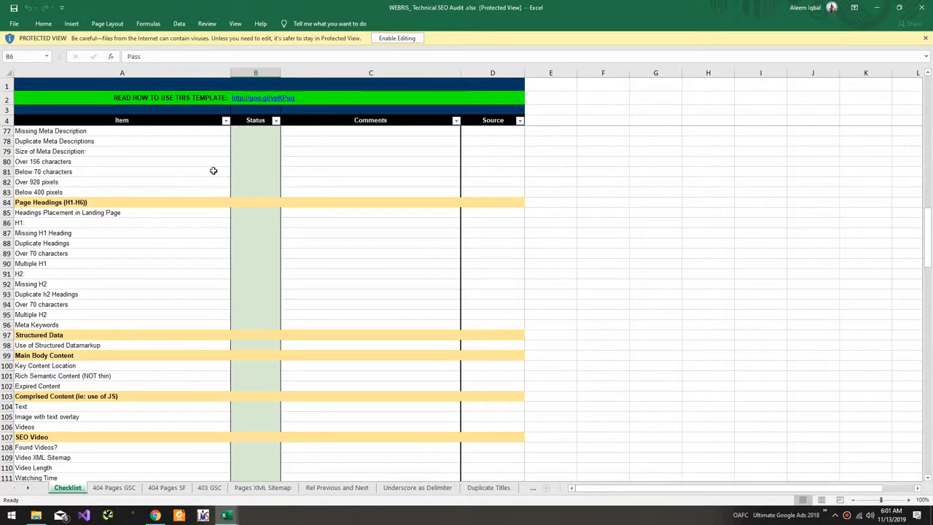
mouse_move(376, 519)
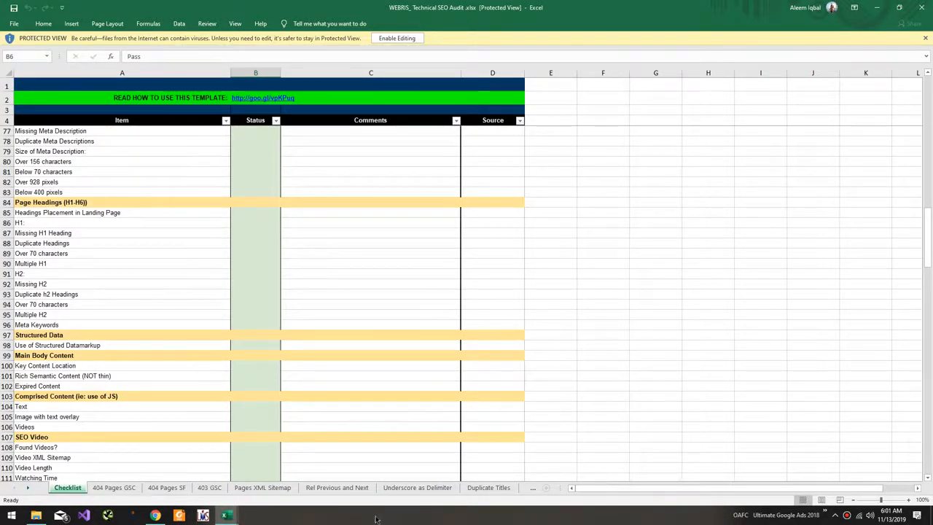